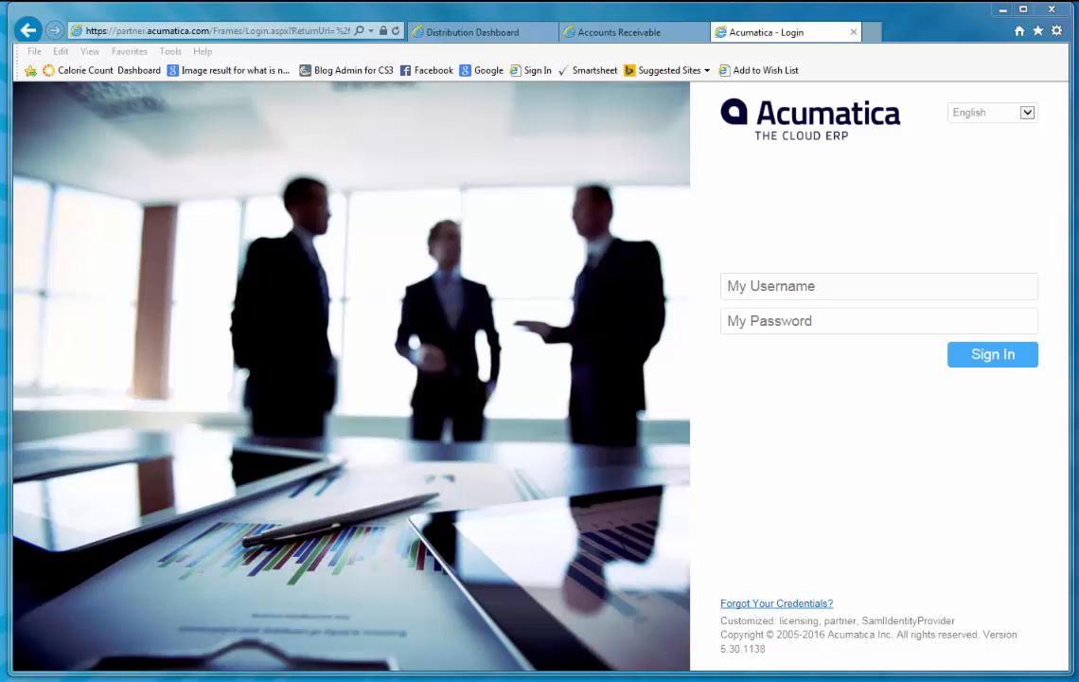
# Sign in to the demo company and reach the Distribution Dashboard
pyautogui.click(477, 30)
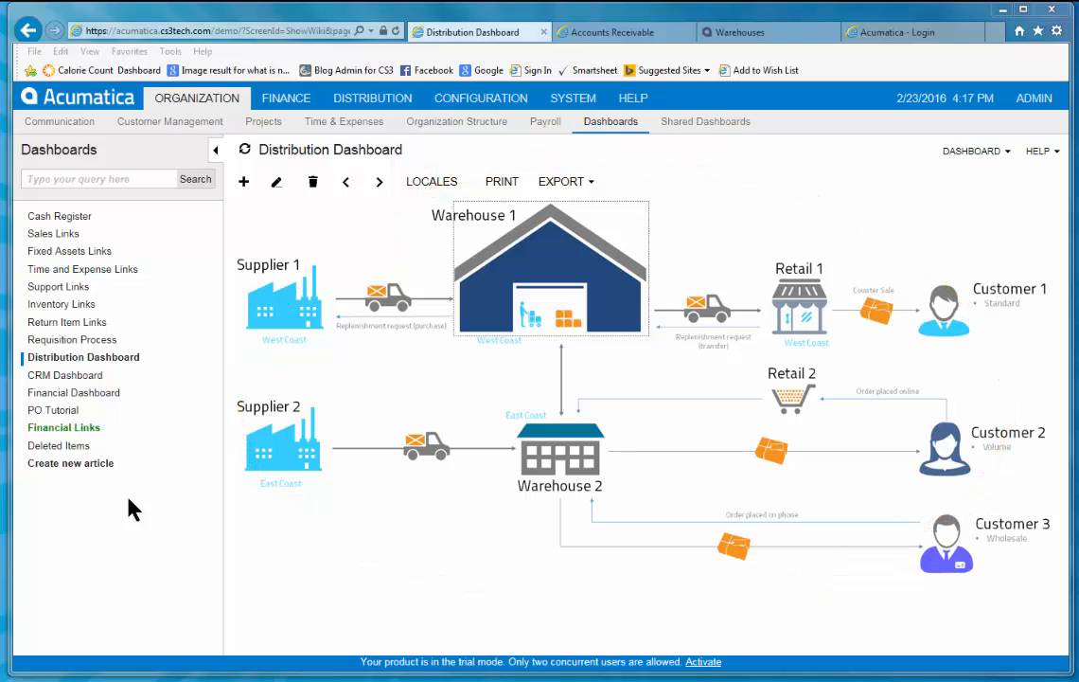
pyautogui.moveTo(377, 301)
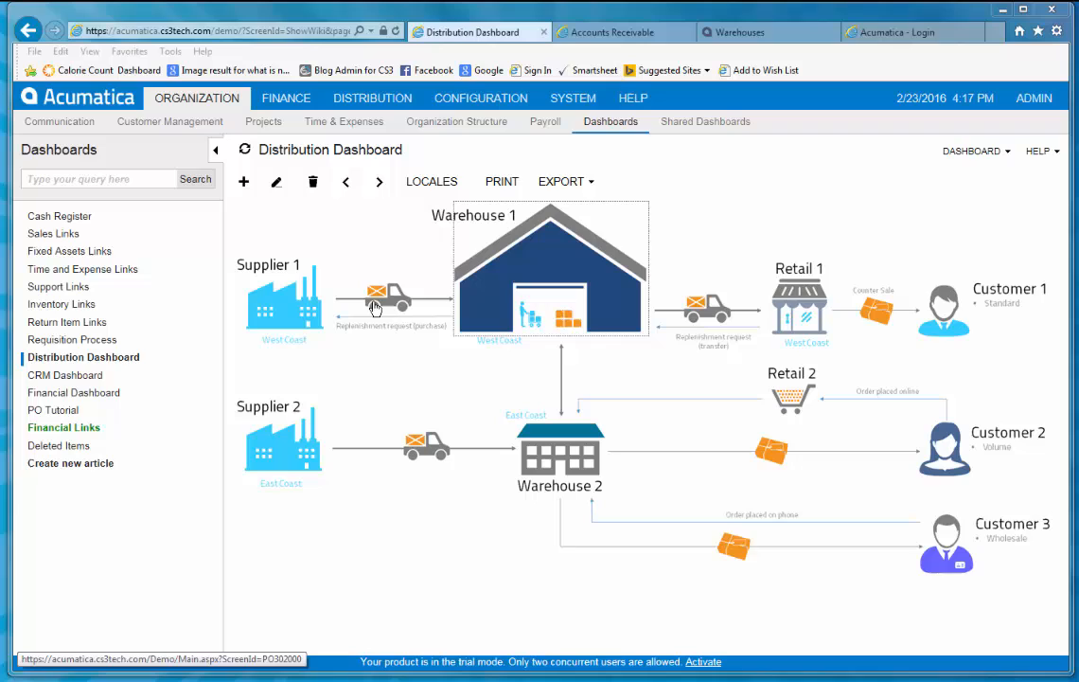
pyautogui.moveTo(462, 301)
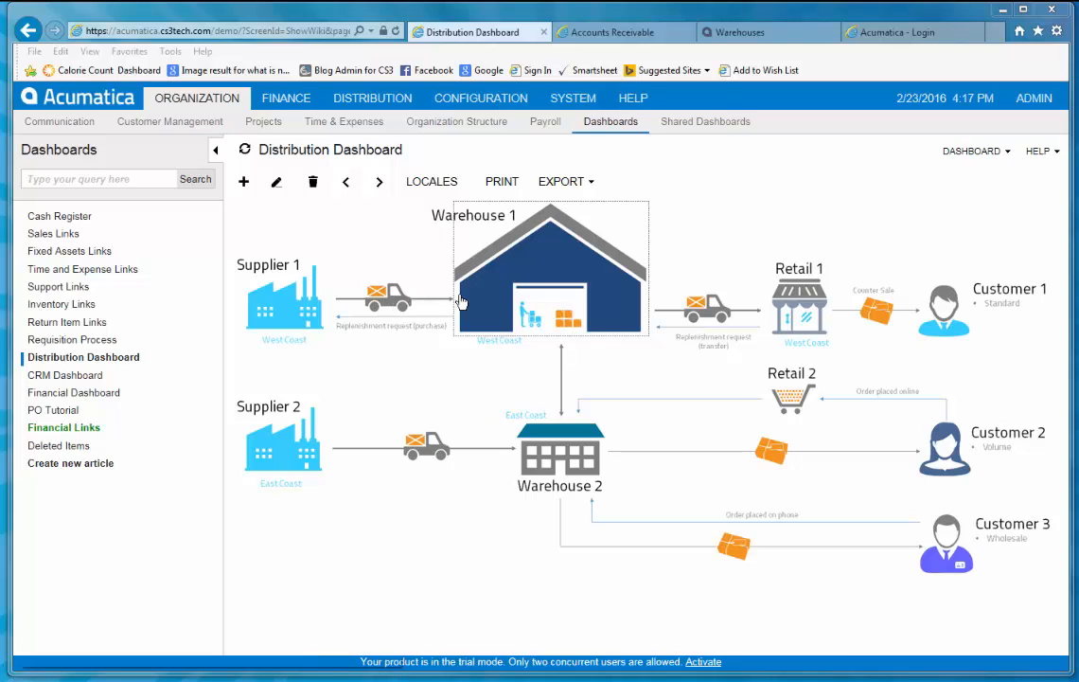
pyautogui.moveTo(704, 313)
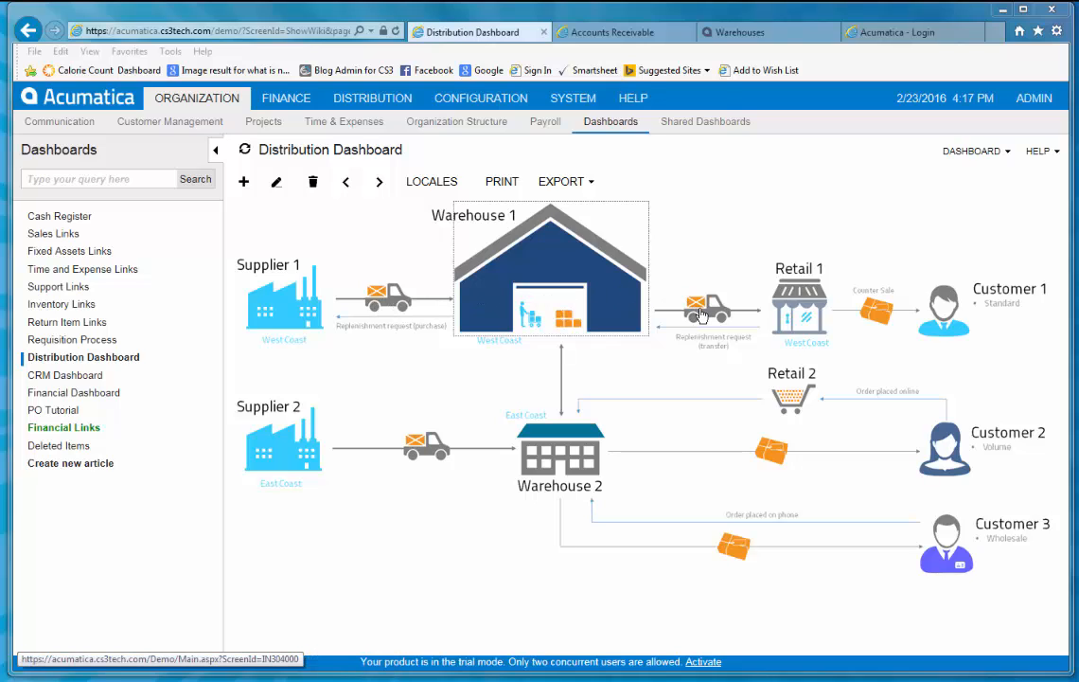
pyautogui.moveTo(810, 306)
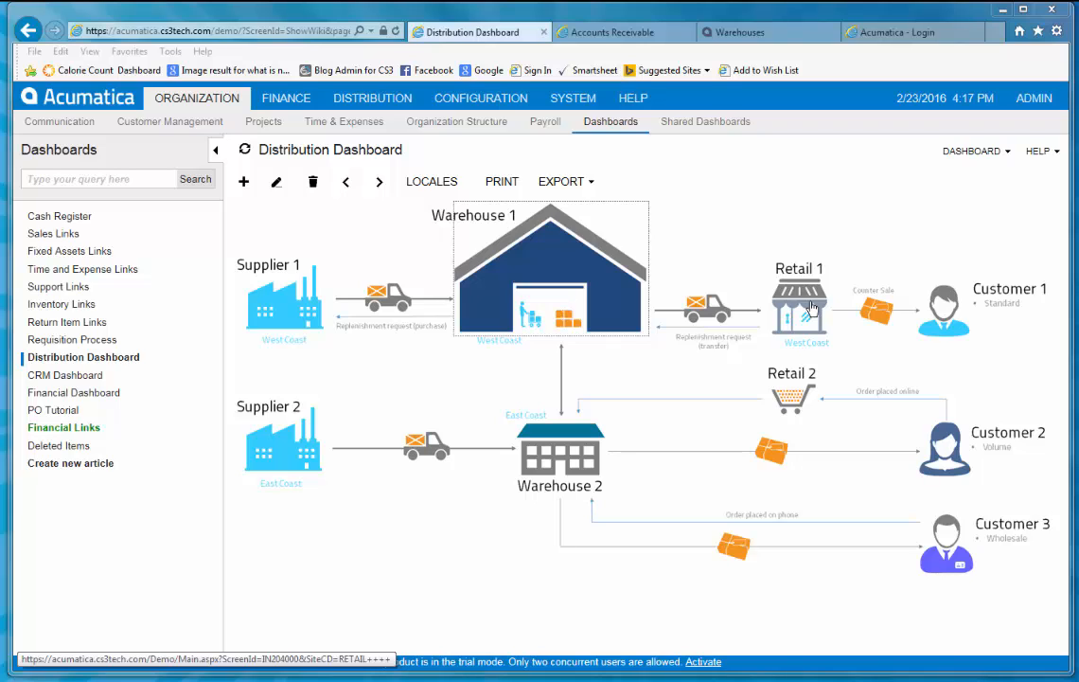
pyautogui.moveTo(371, 98)
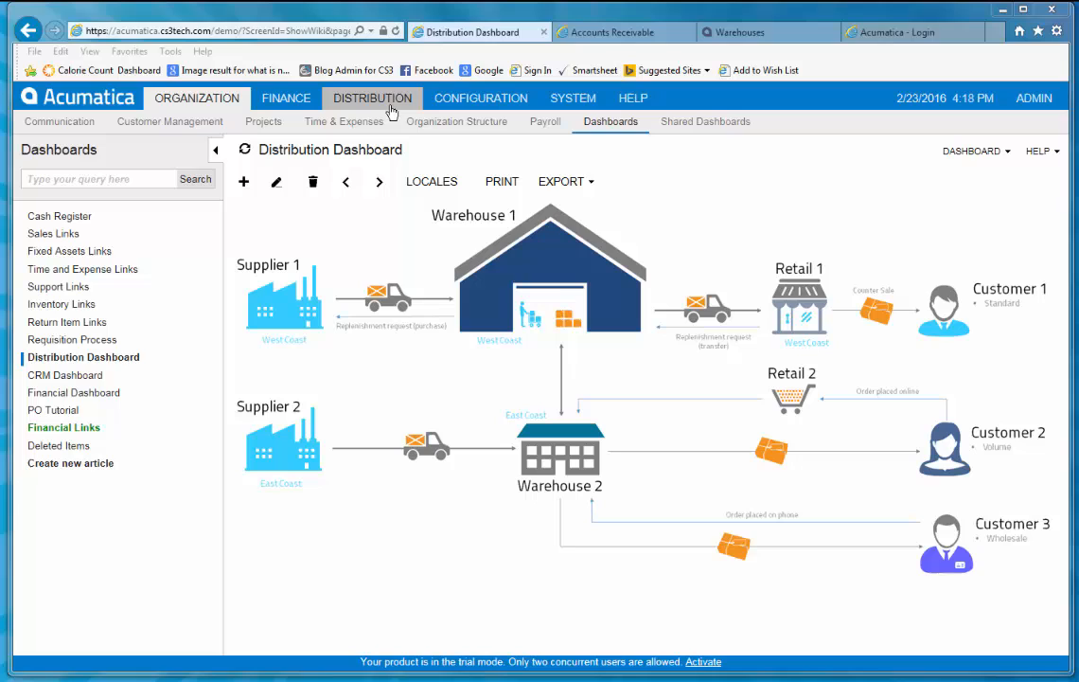
# Load the CONFLAGPL Alum Telescoping Flag Pole record in Stock Items
pyautogui.click(371, 98)
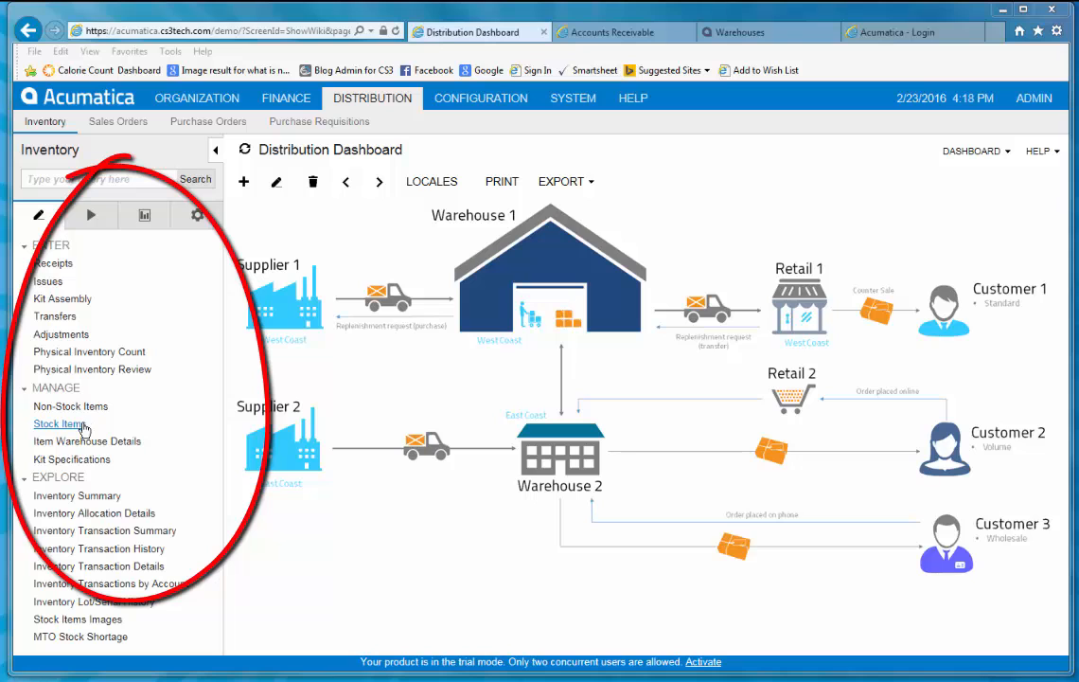
pyautogui.click(60, 424)
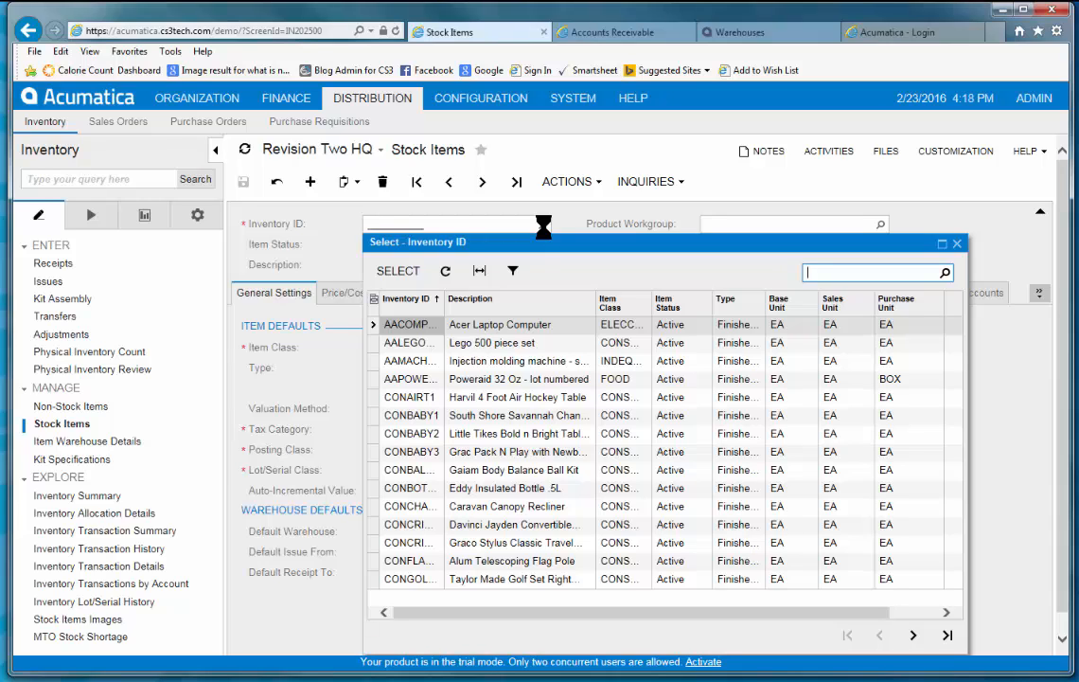
pyautogui.click(511, 560)
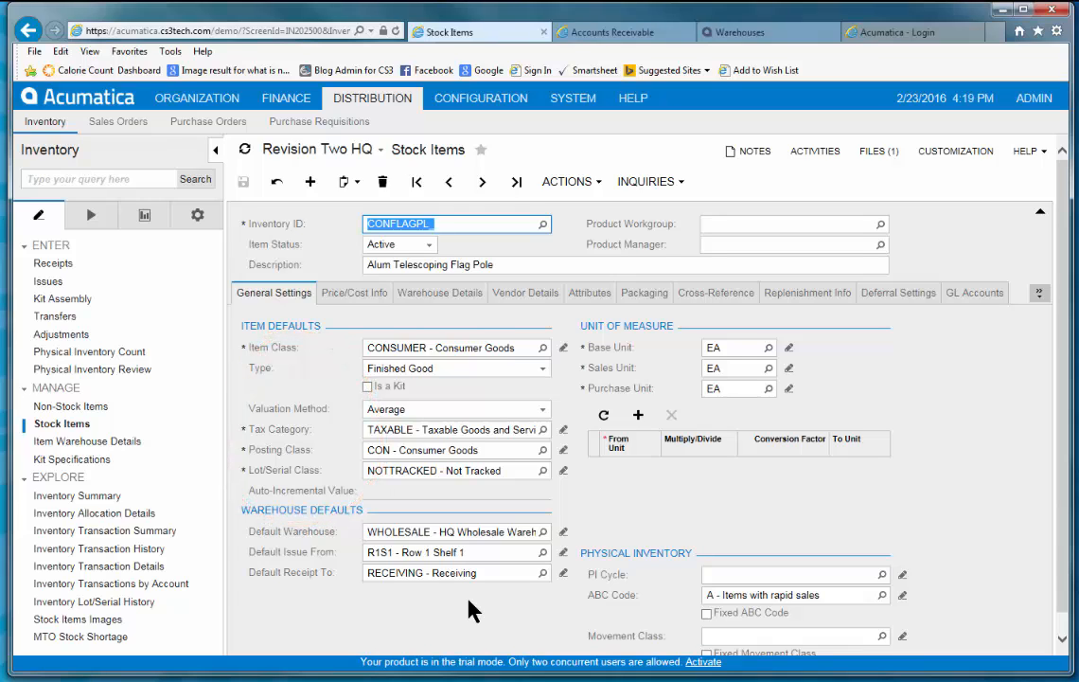
pyautogui.scroll(-3)
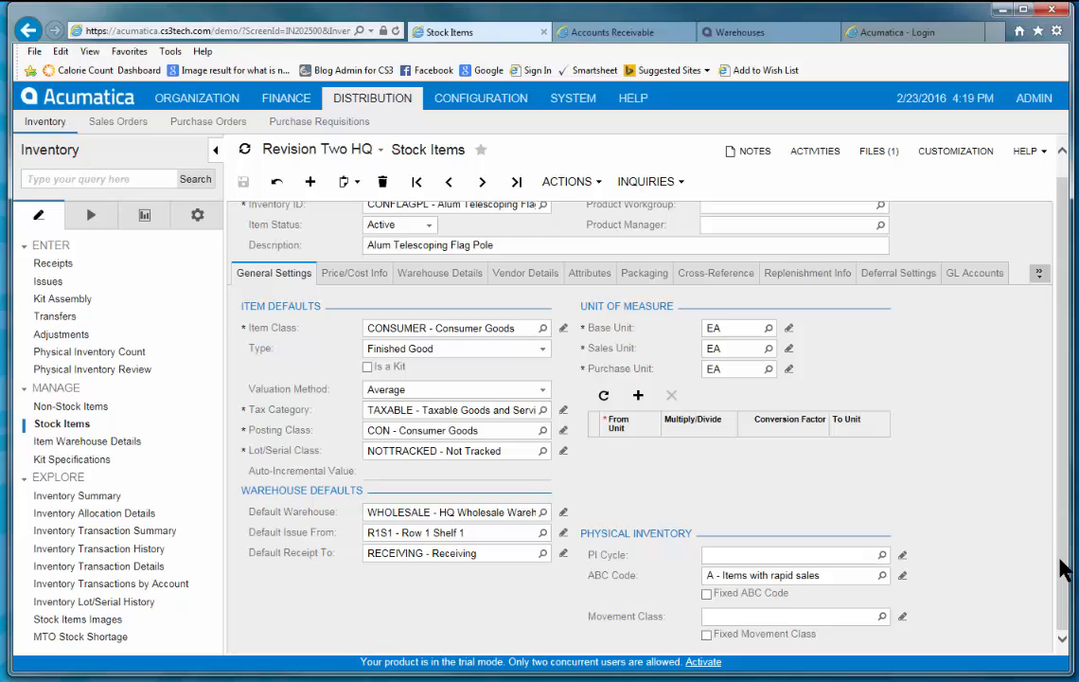
pyautogui.moveTo(928, 610)
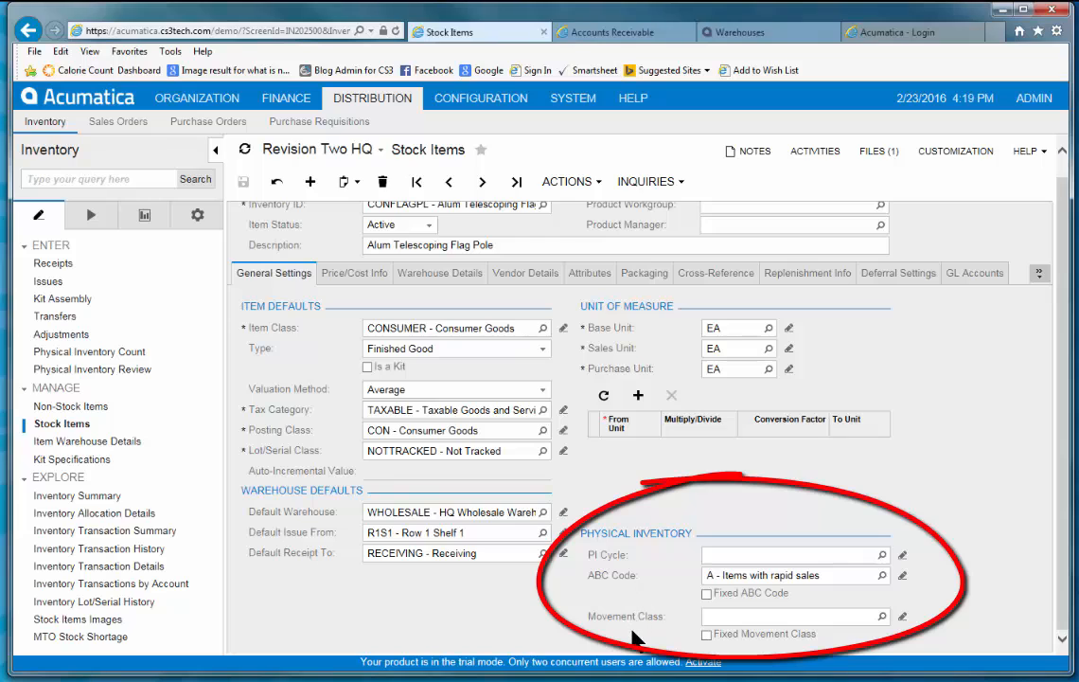
pyautogui.moveTo(924, 589)
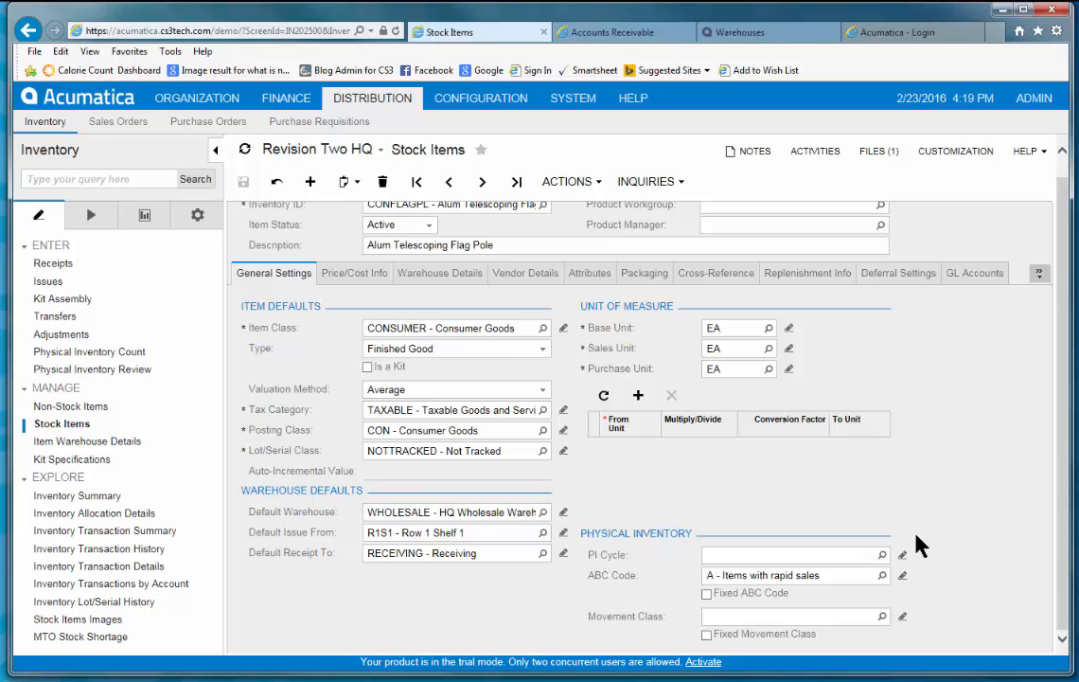
pyautogui.click(883, 555)
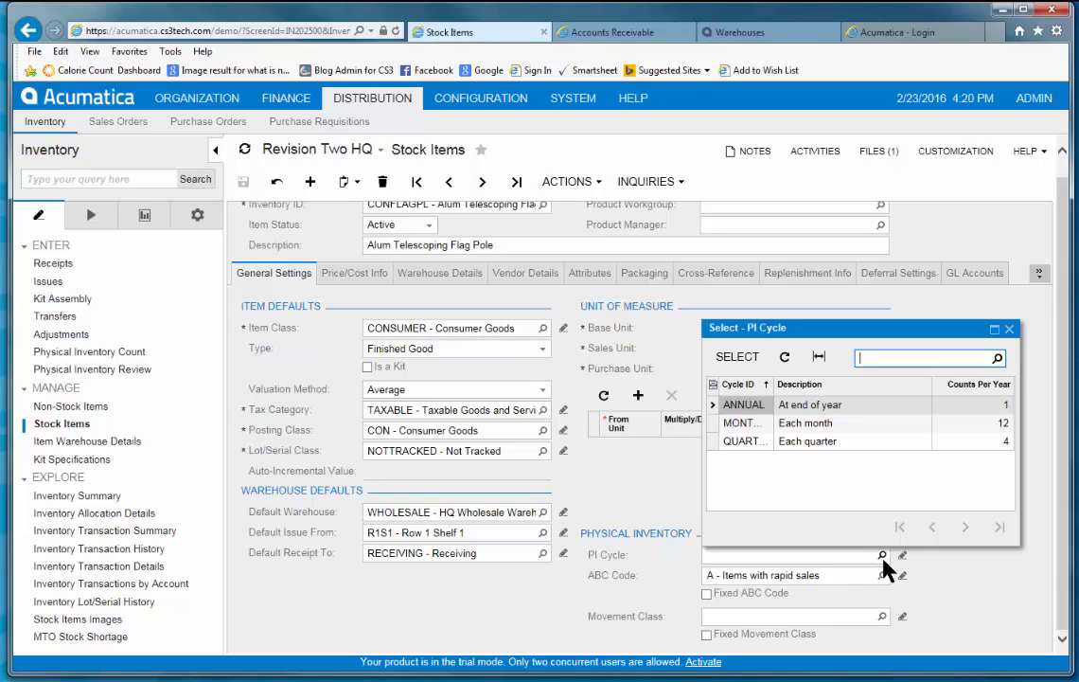
pyautogui.moveTo(963, 515)
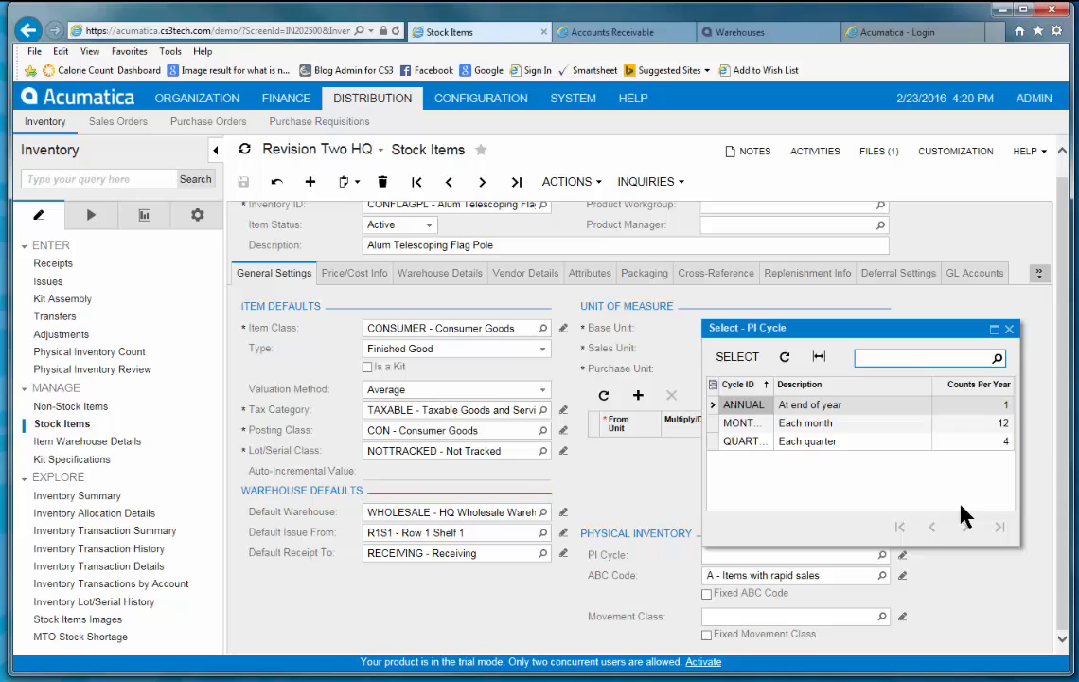
pyautogui.moveTo(1013, 337)
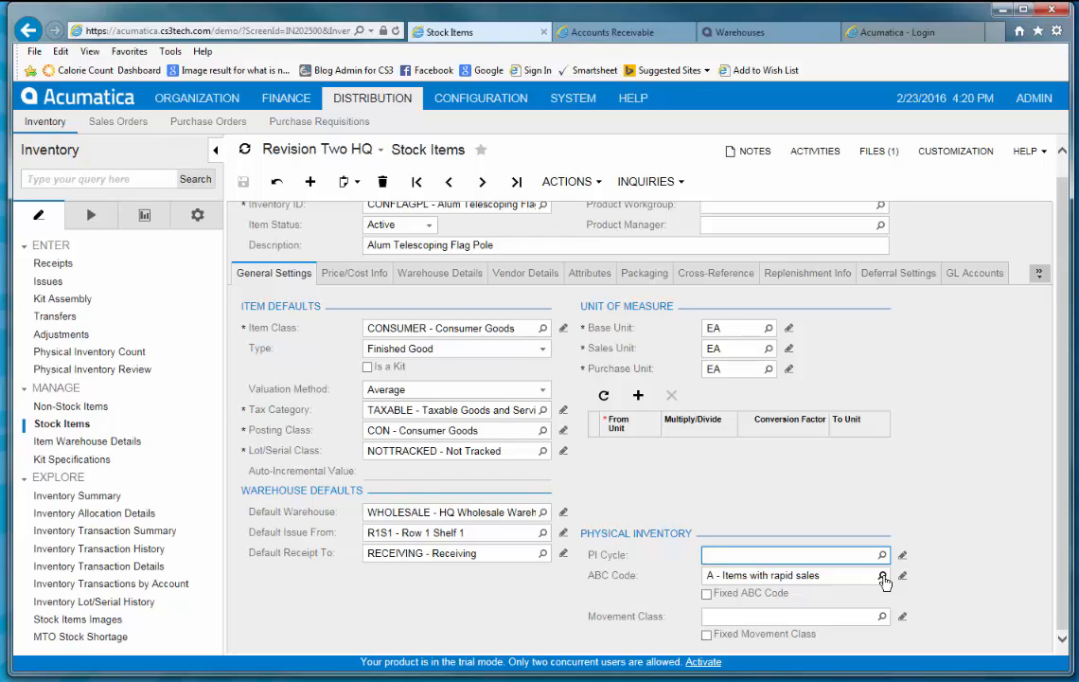
pyautogui.click(884, 576)
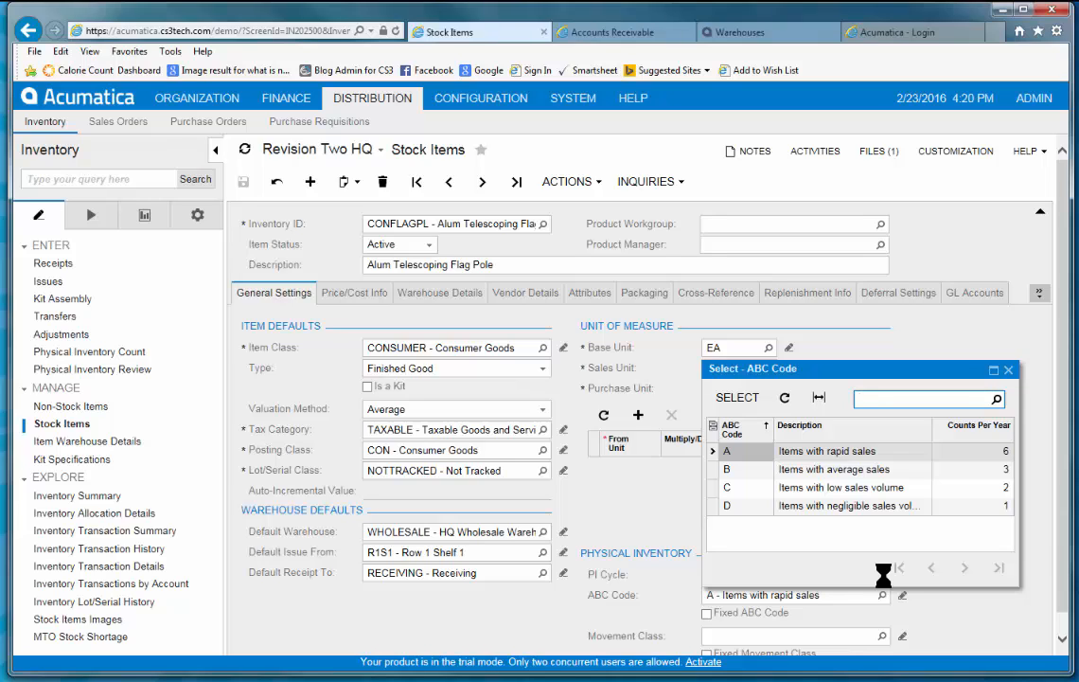
pyautogui.click(928, 397)
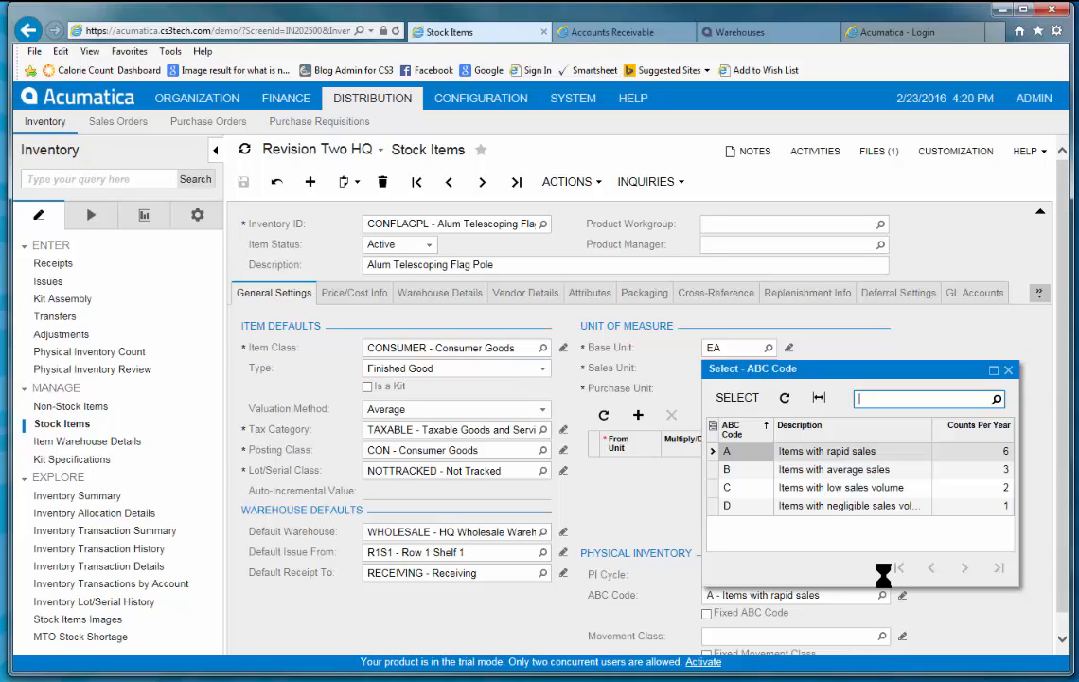
pyautogui.click(727, 450)
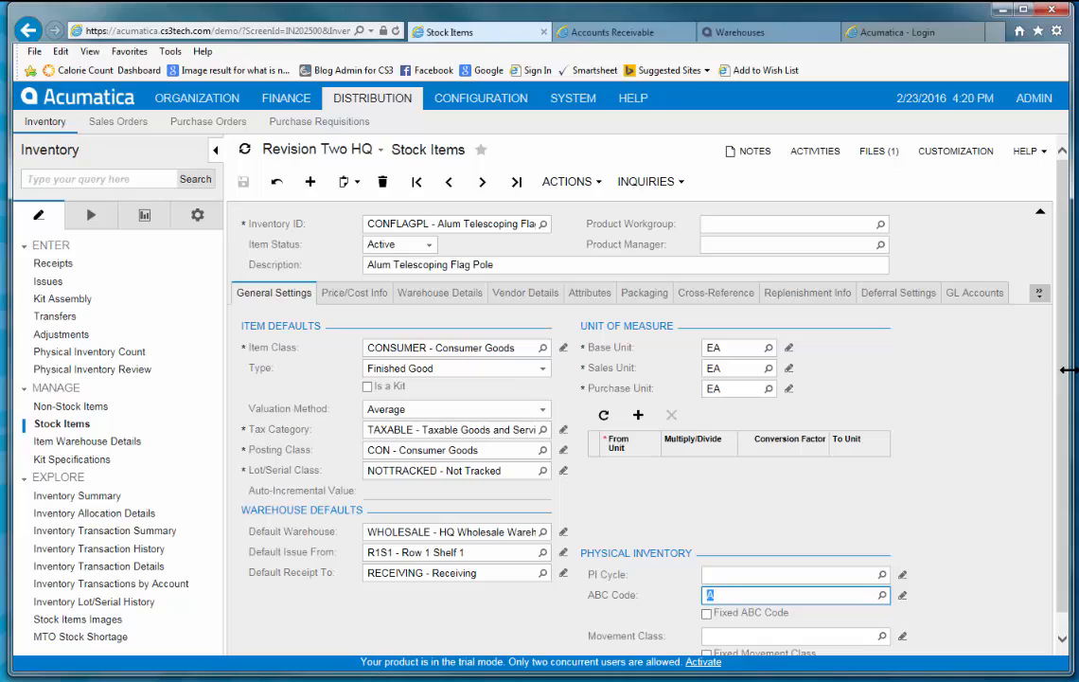
pyautogui.click(882, 636)
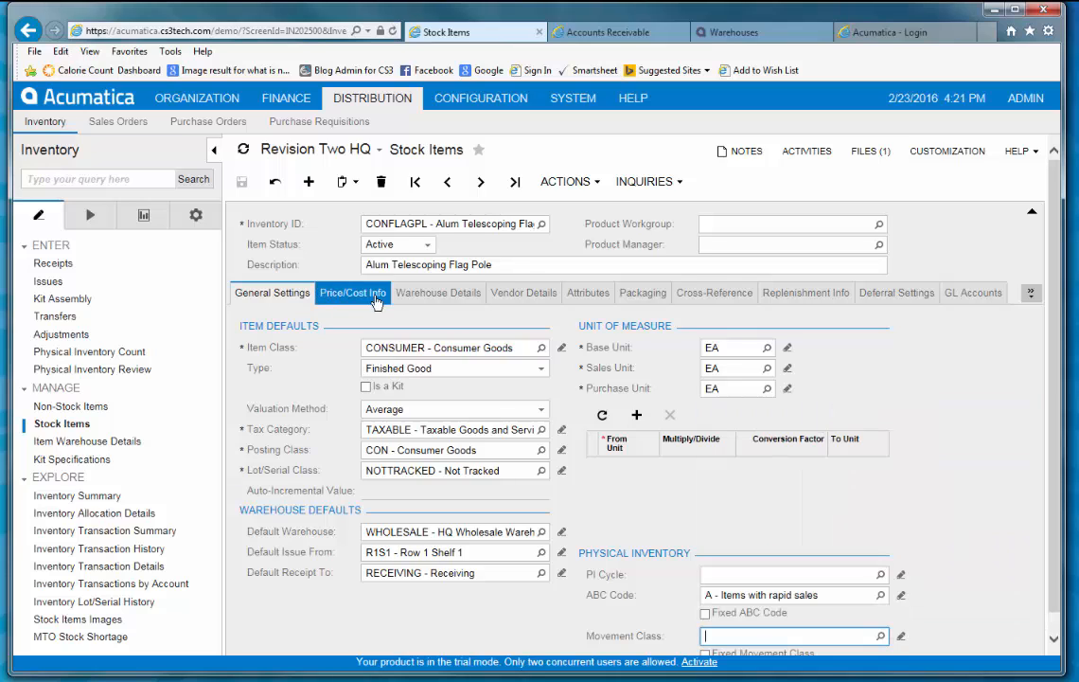
pyautogui.moveTo(523, 291)
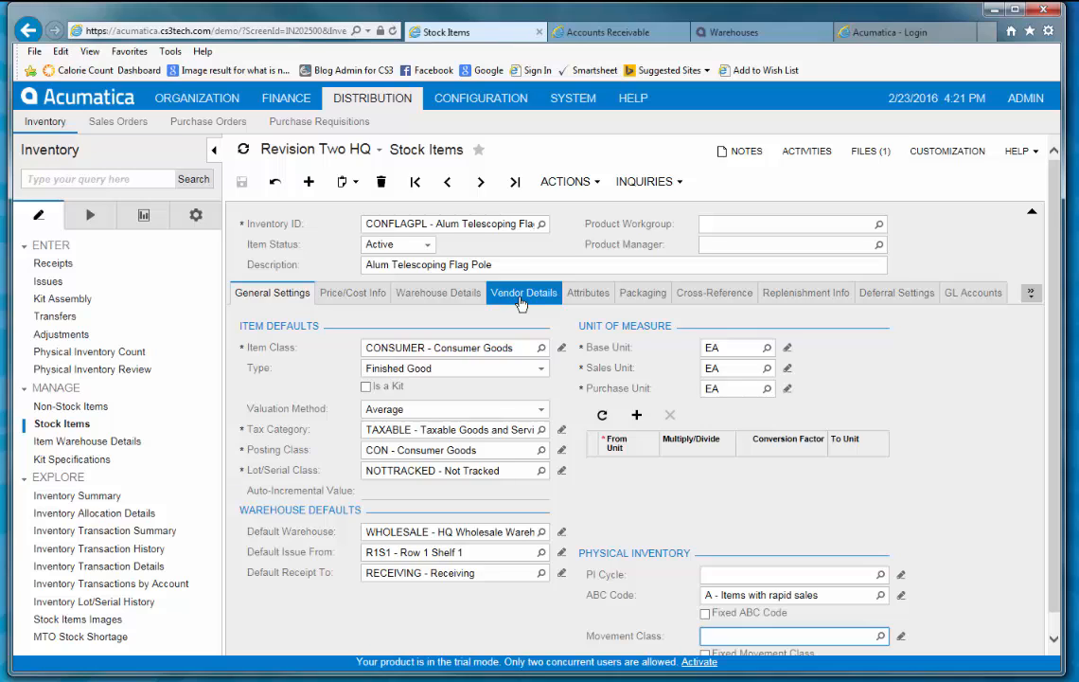
# Show the flag pole's vendor details (Periphery Distribution Co.) and its replenishment settings
pyautogui.click(523, 292)
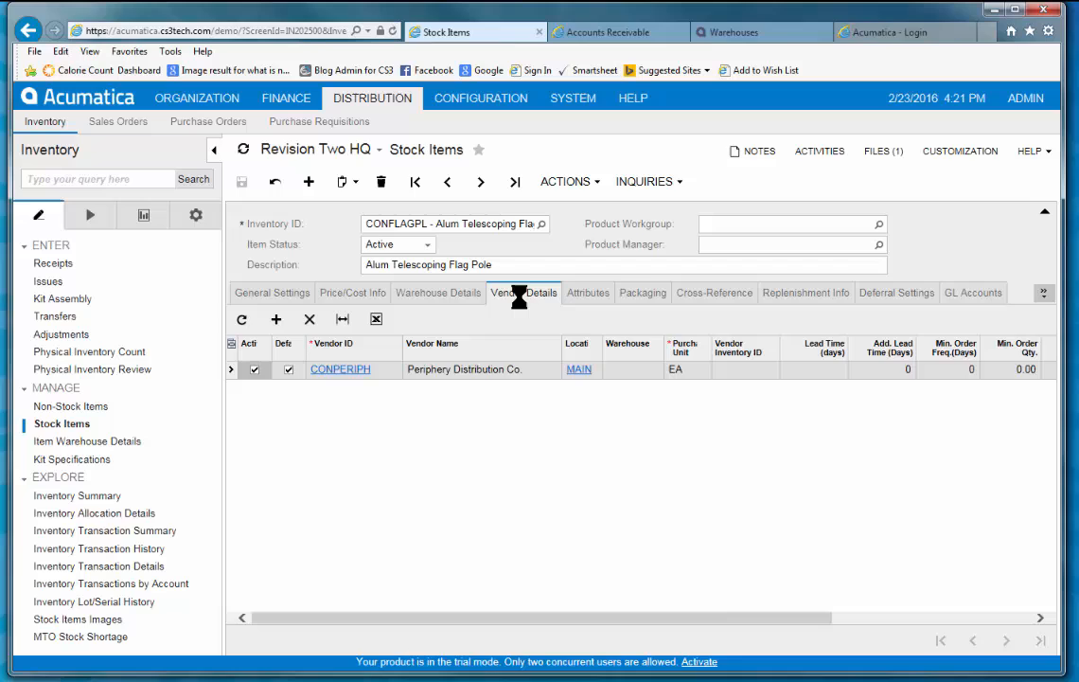
pyautogui.click(806, 292)
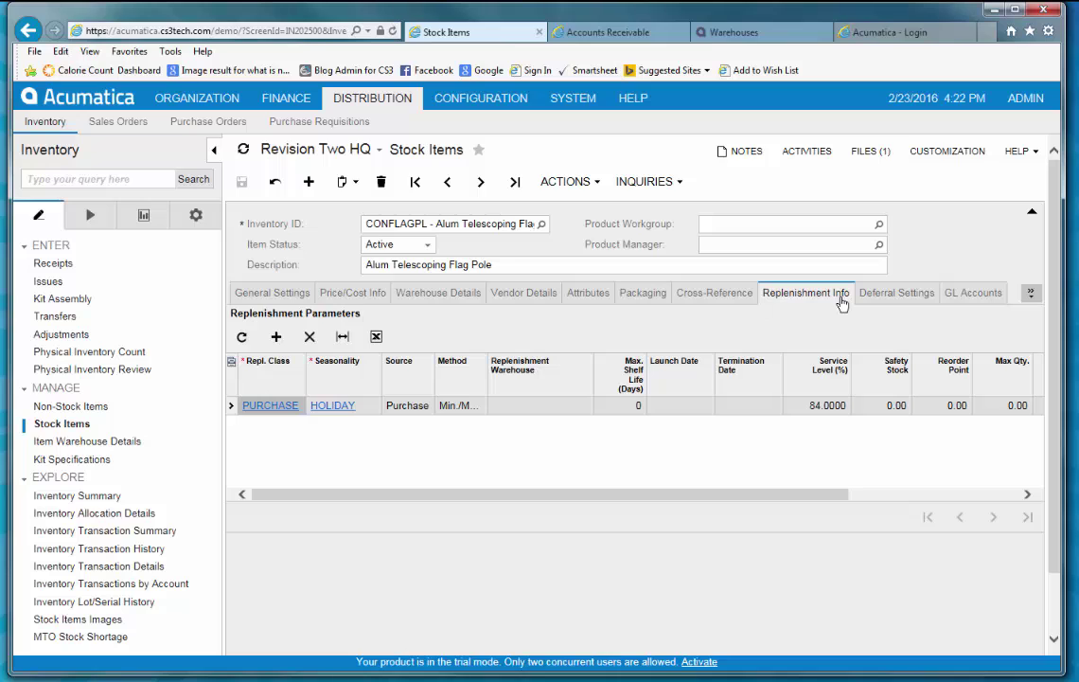
pyautogui.moveTo(890, 409)
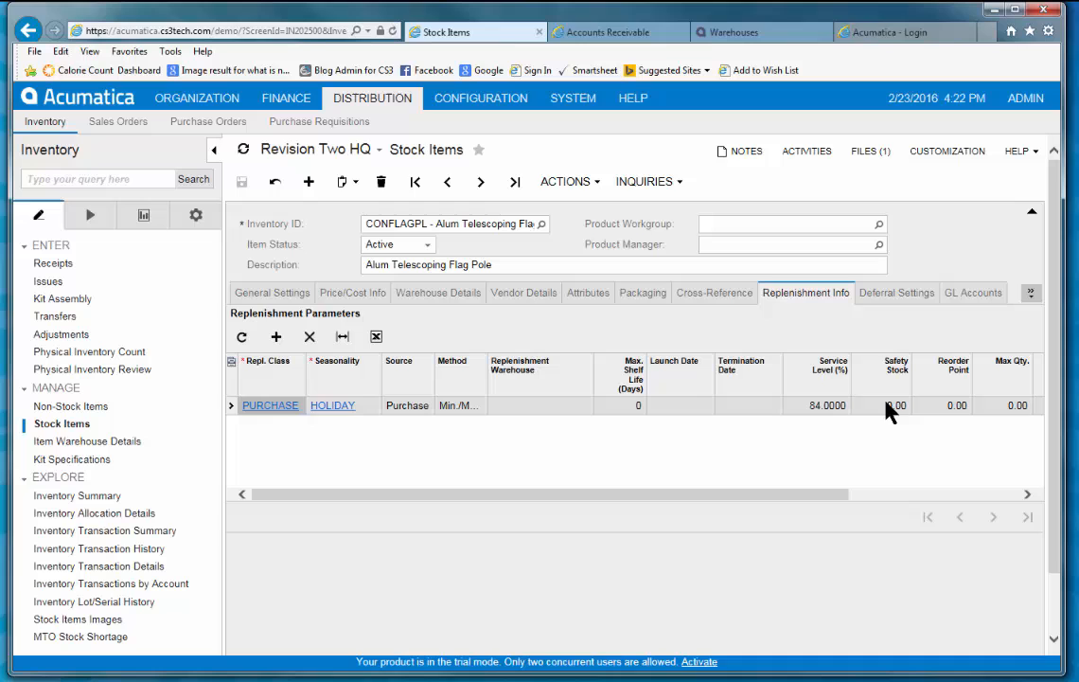
pyautogui.moveTo(805, 492)
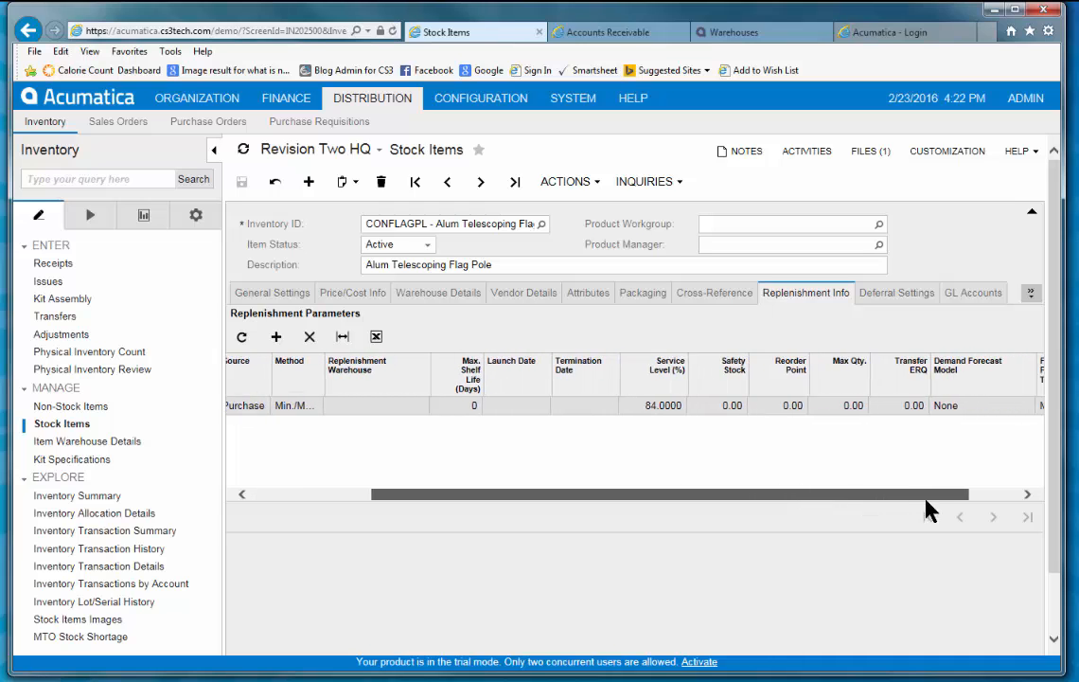
pyautogui.hscroll(3)
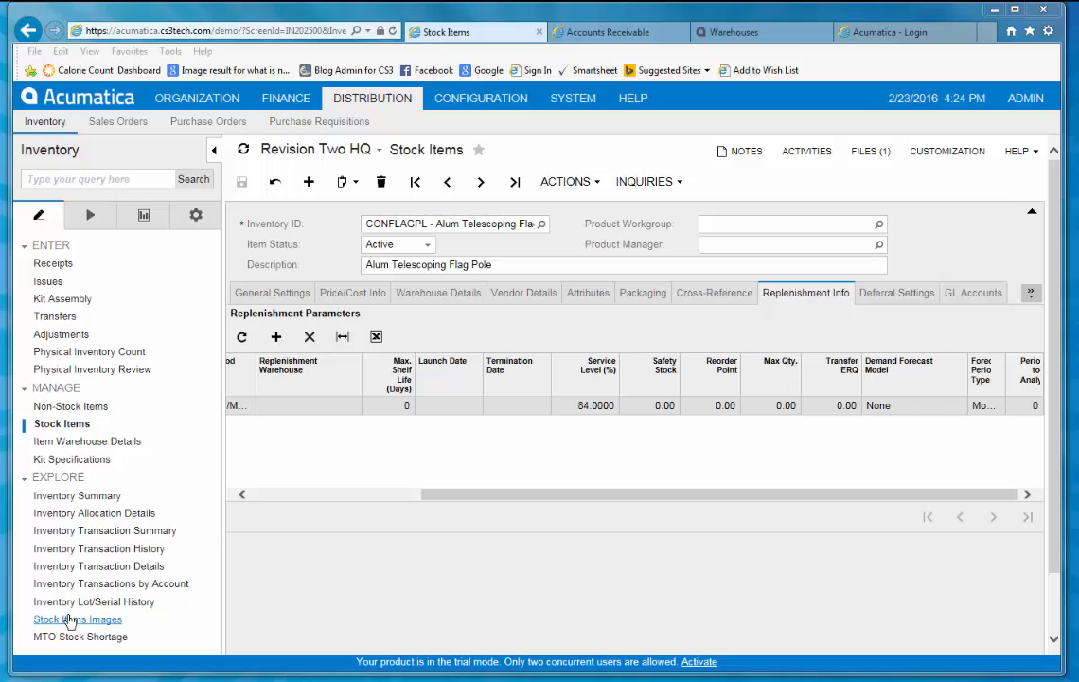
pyautogui.moveTo(103, 502)
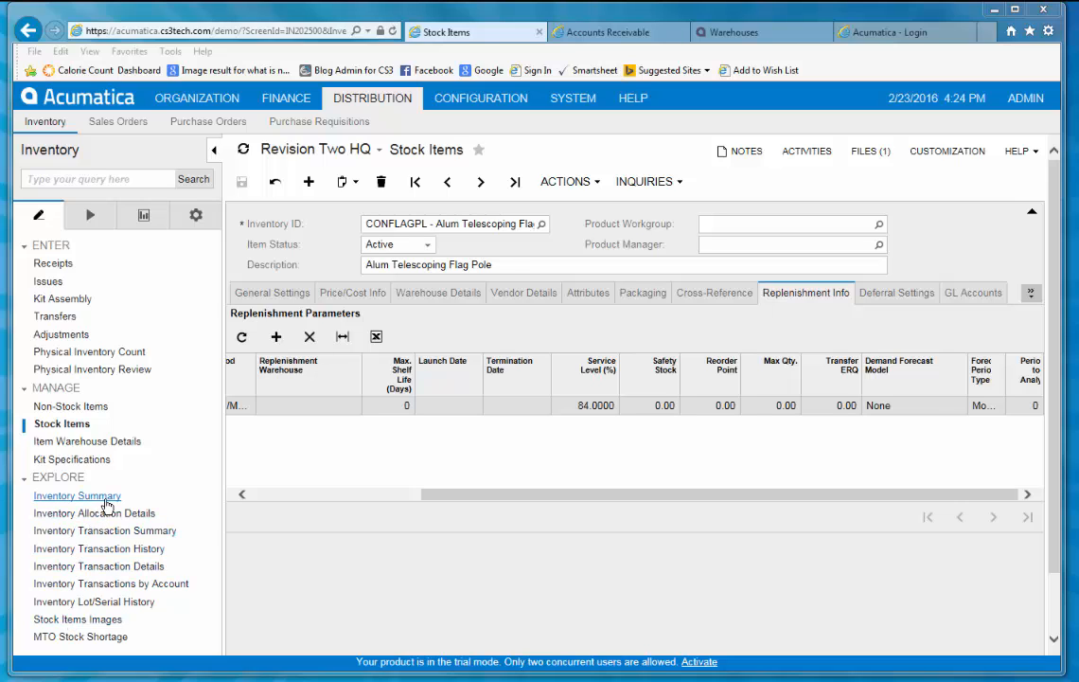
# Run the Inventory Summary inquiry for the Lego 500 item and view its warehouse quantities
pyautogui.click(78, 496)
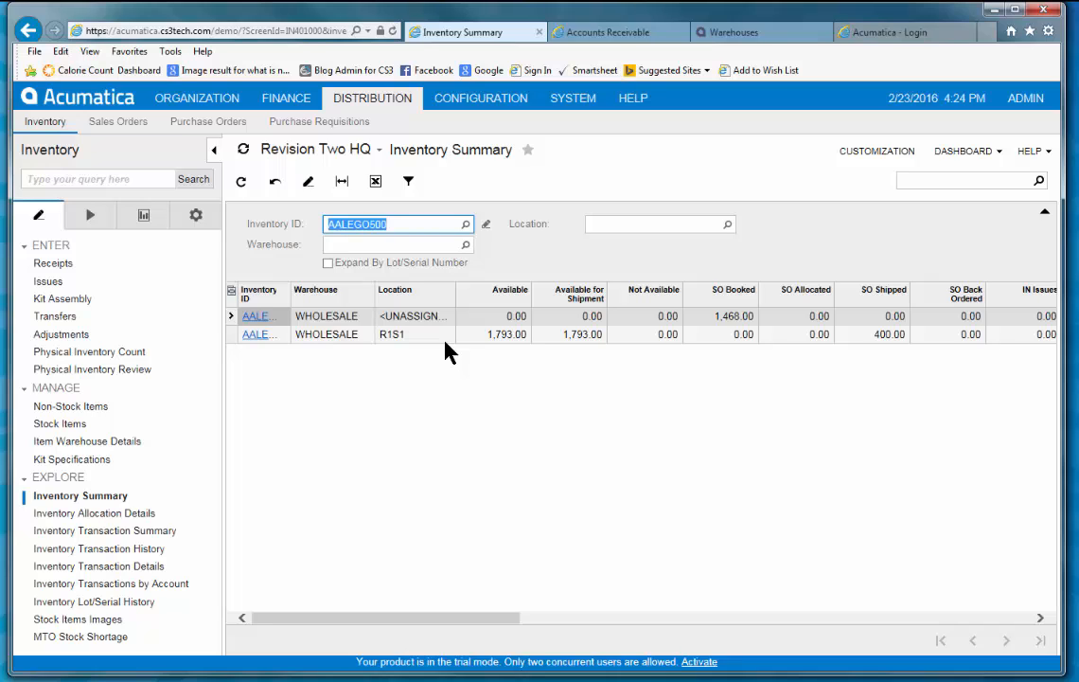
pyautogui.moveTo(415, 334)
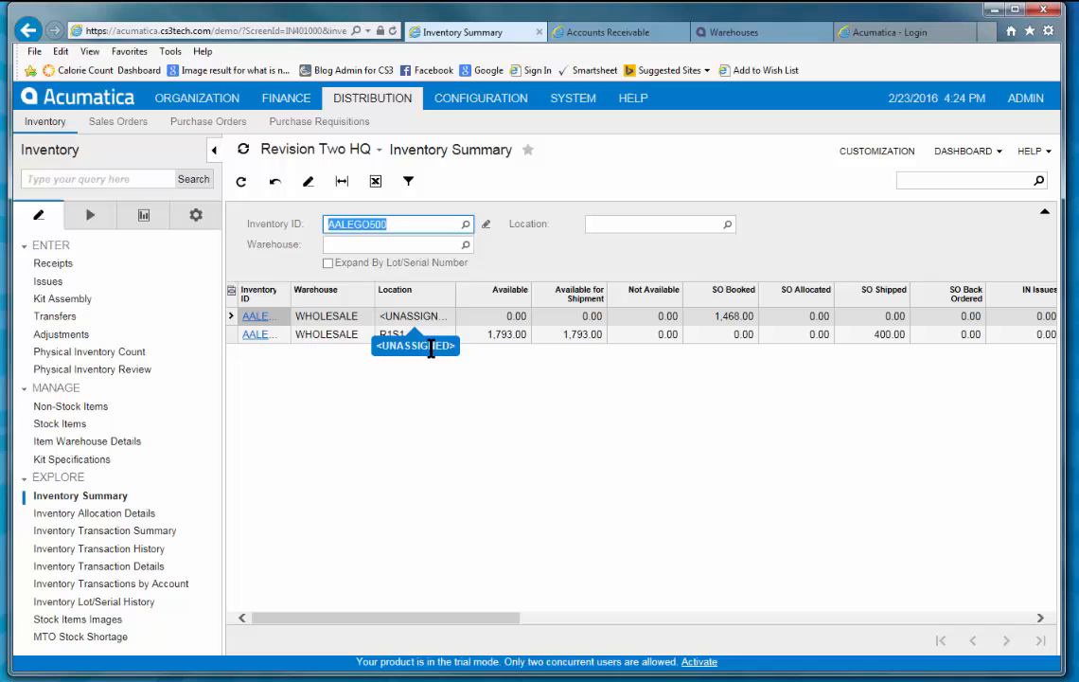
pyautogui.moveTo(420, 519)
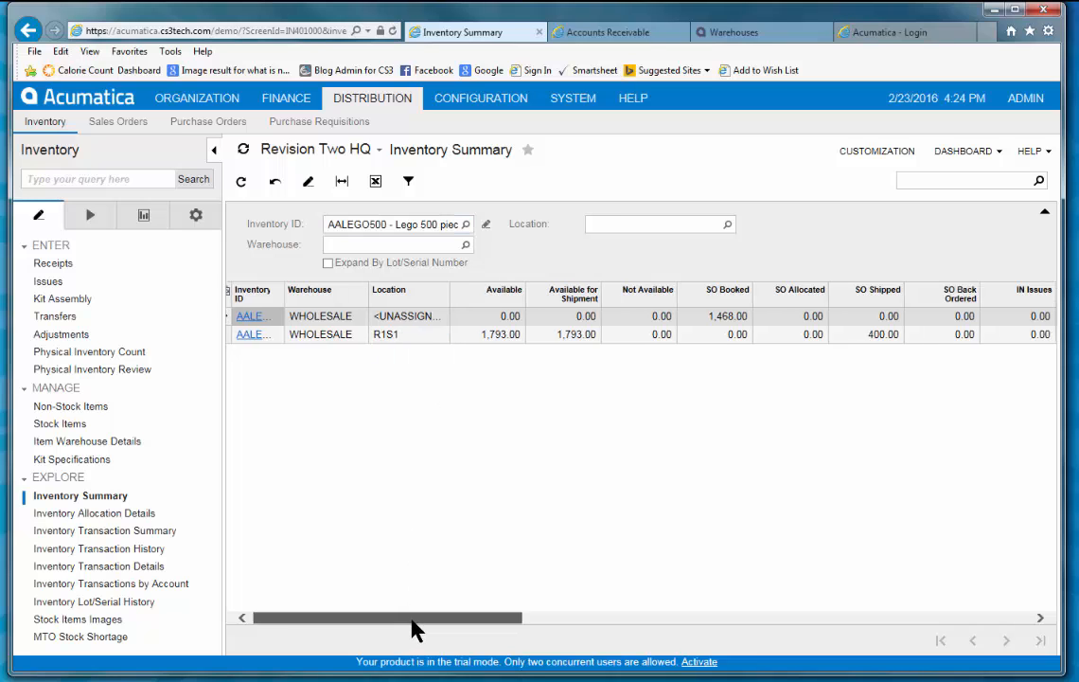
pyautogui.moveTo(388, 617); pyautogui.dragTo(474, 617)
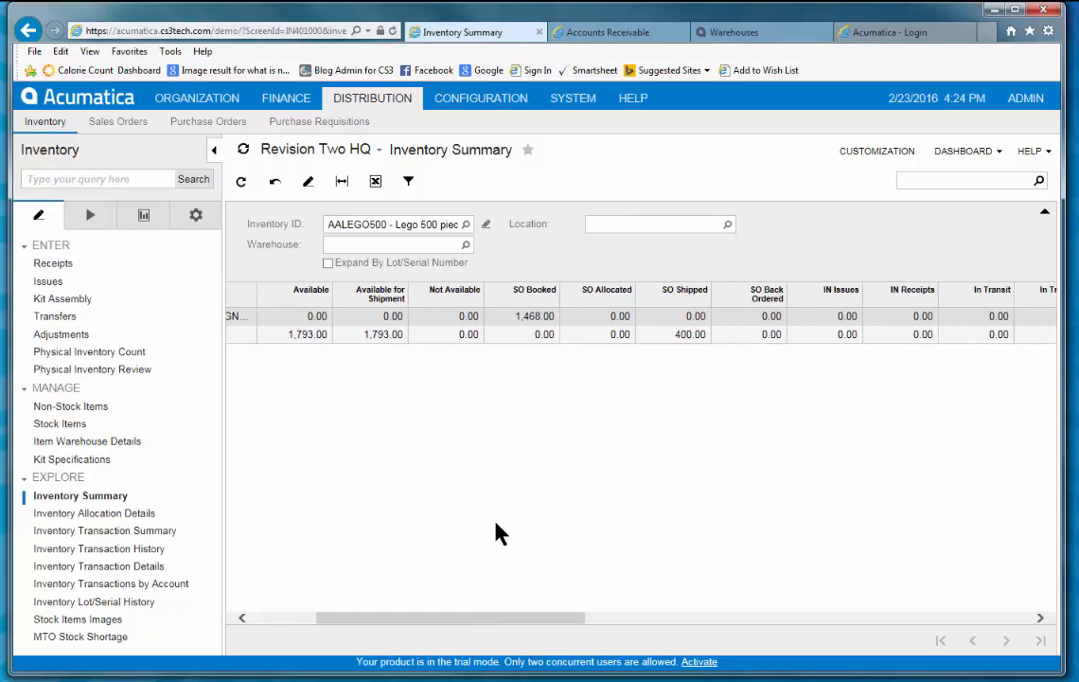
pyautogui.moveTo(490, 632)
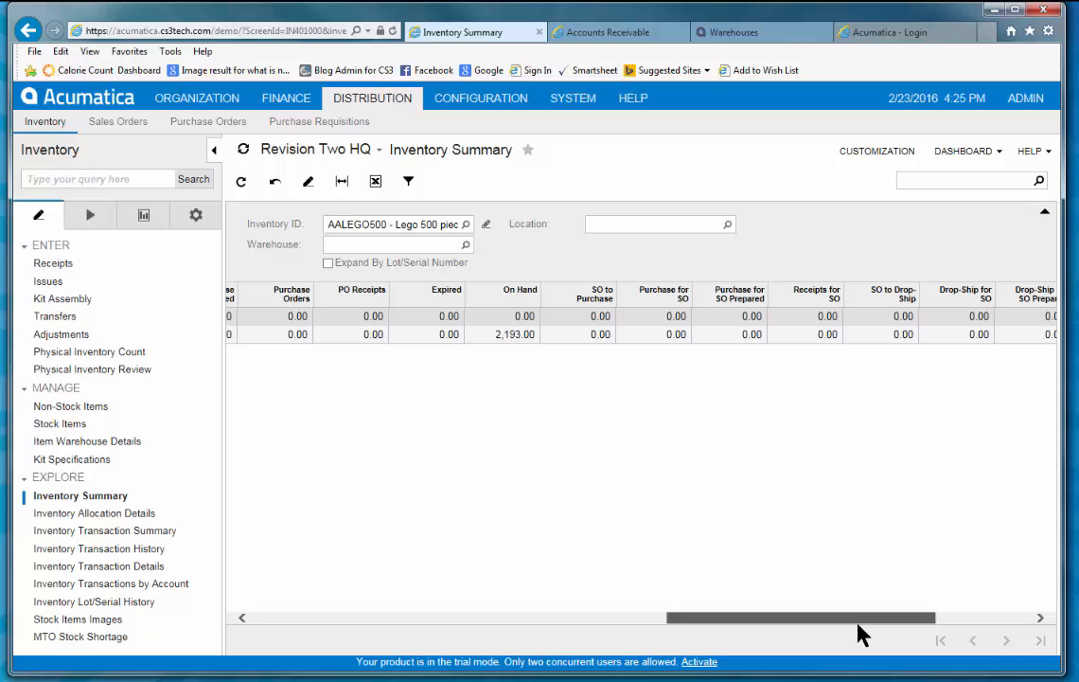
pyautogui.hscroll(3)
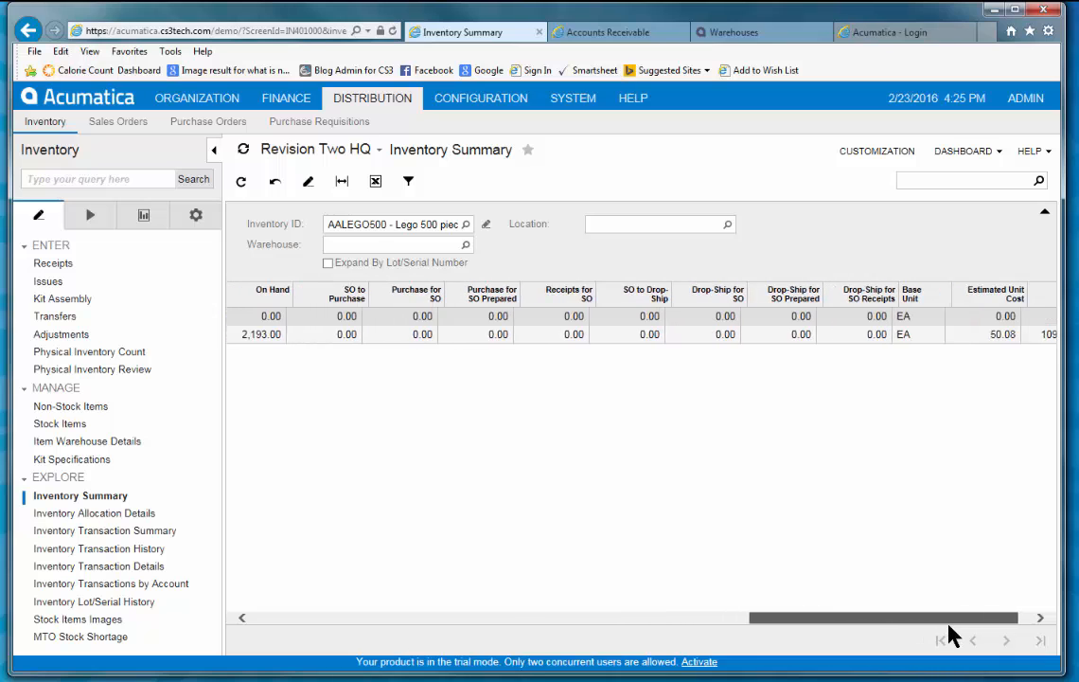
# Reveal the Lego 500 estimated cost columns, then bring up the Sales Orders page list
pyautogui.hscroll(3)
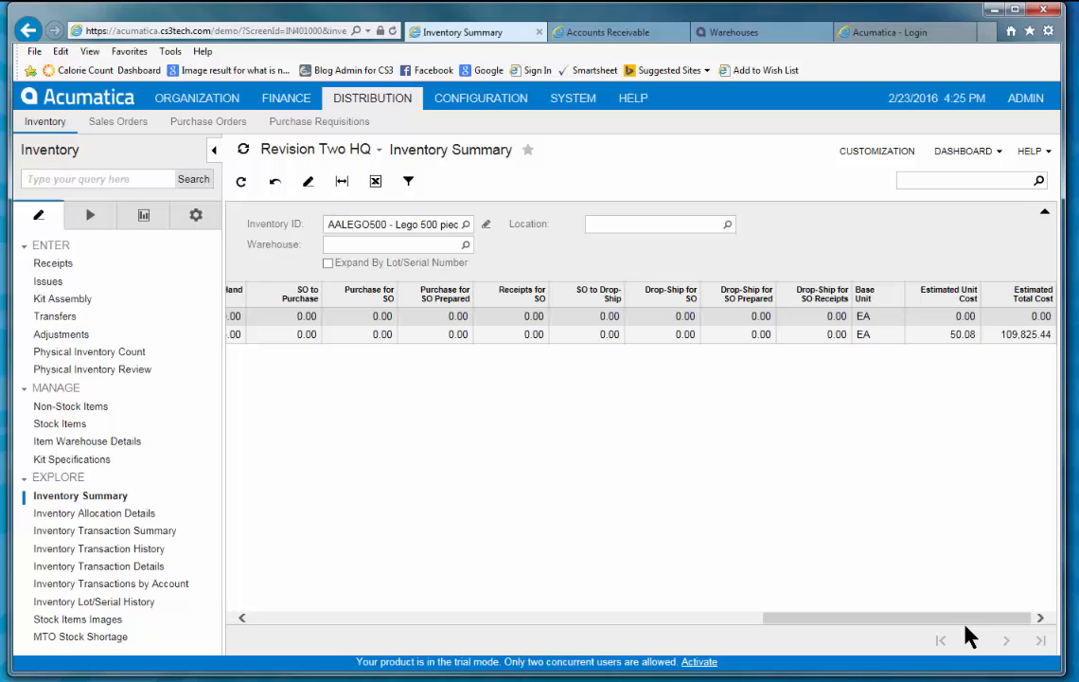
pyautogui.click(117, 121)
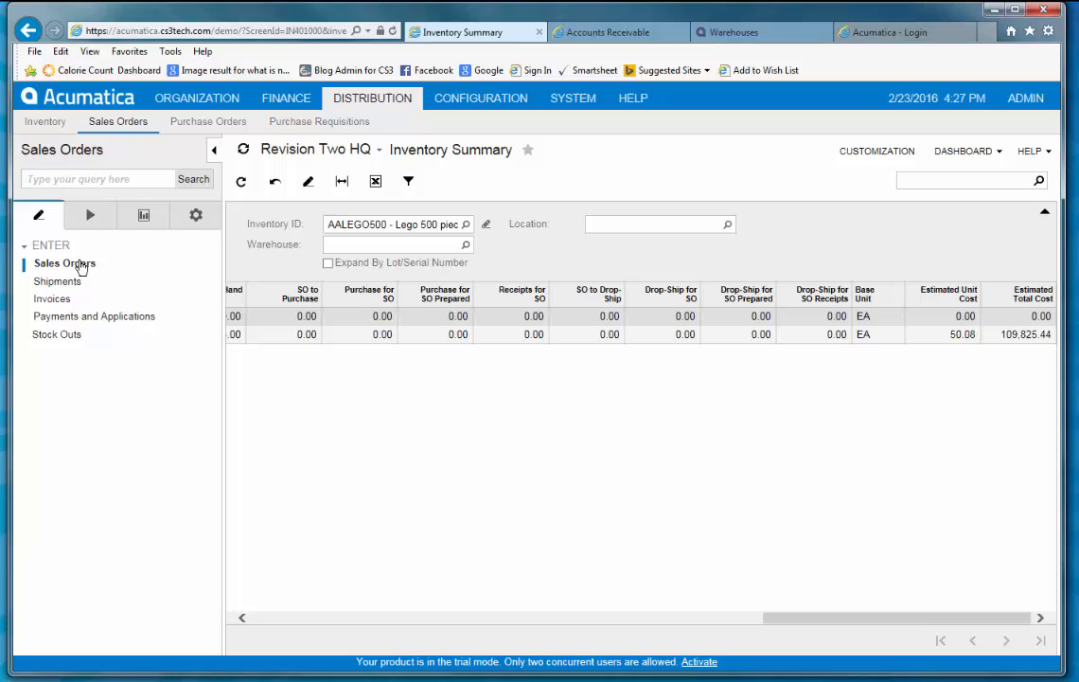
# Start a new SO-type sales order with a Requested On date and show the Organization dashboards list
pyautogui.click(65, 263)
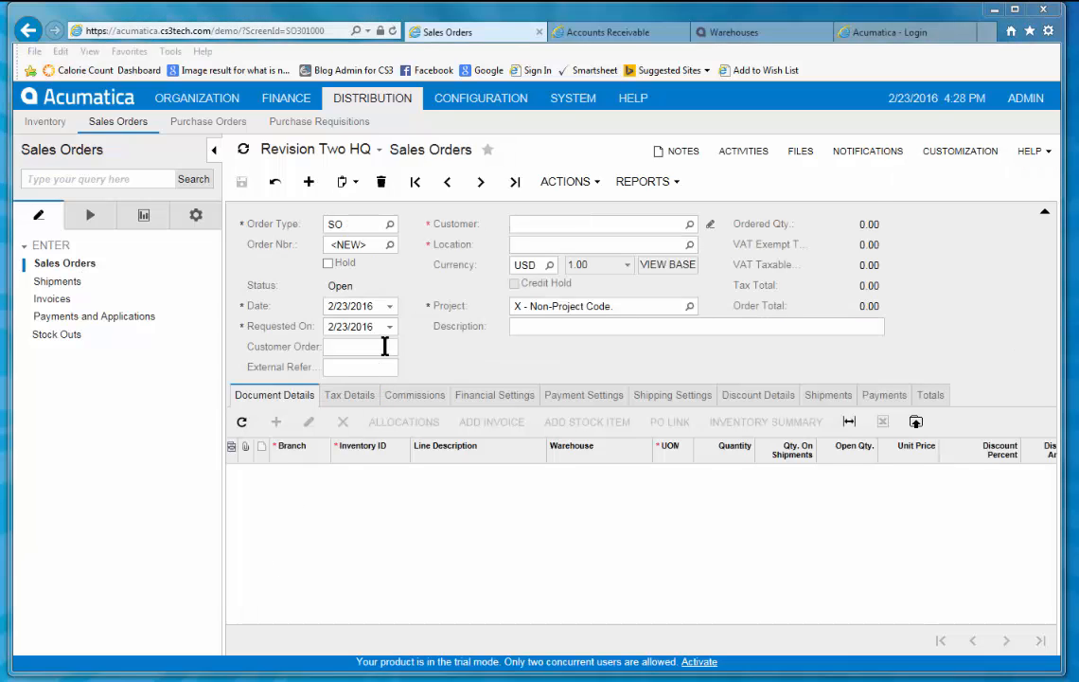
pyautogui.click(388, 326)
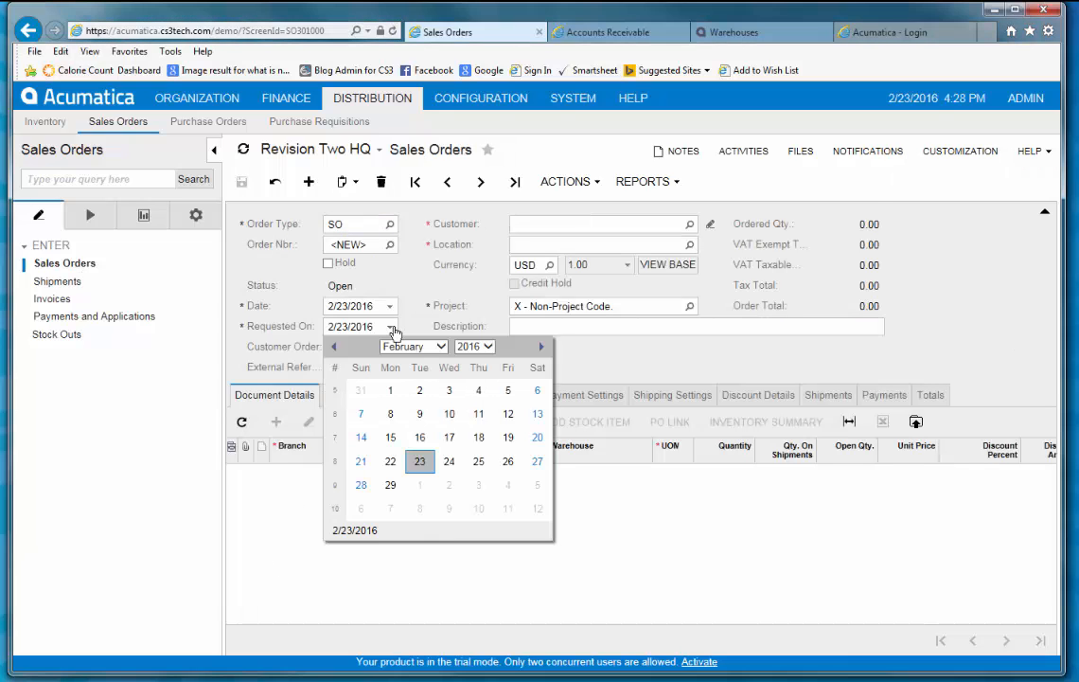
pyautogui.click(477, 462)
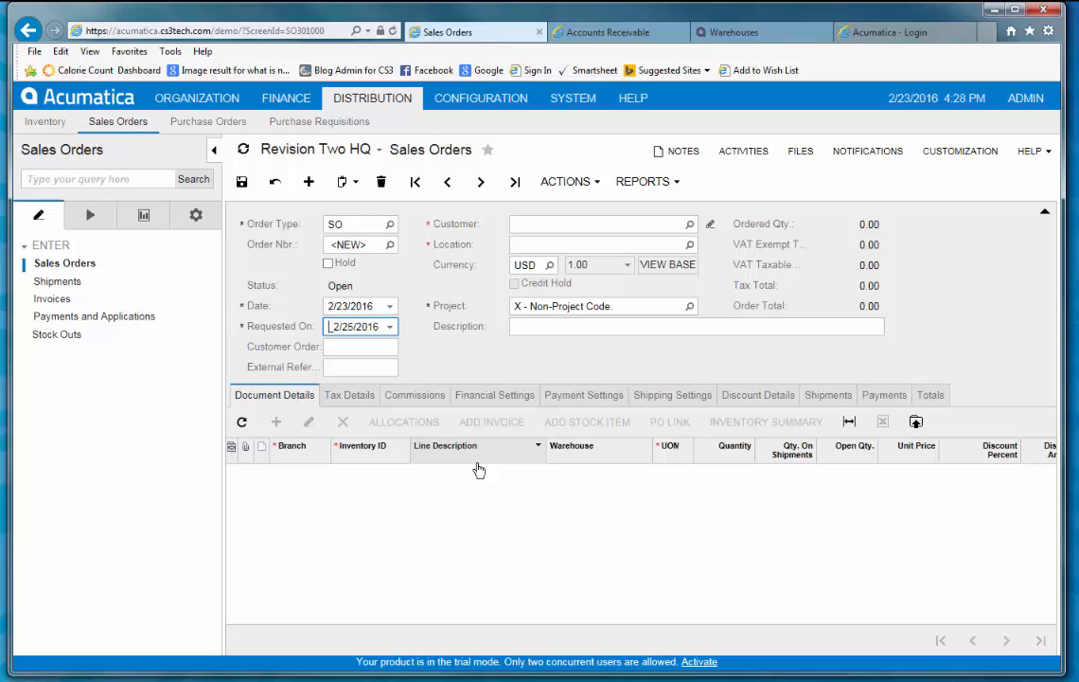
pyautogui.click(142, 216)
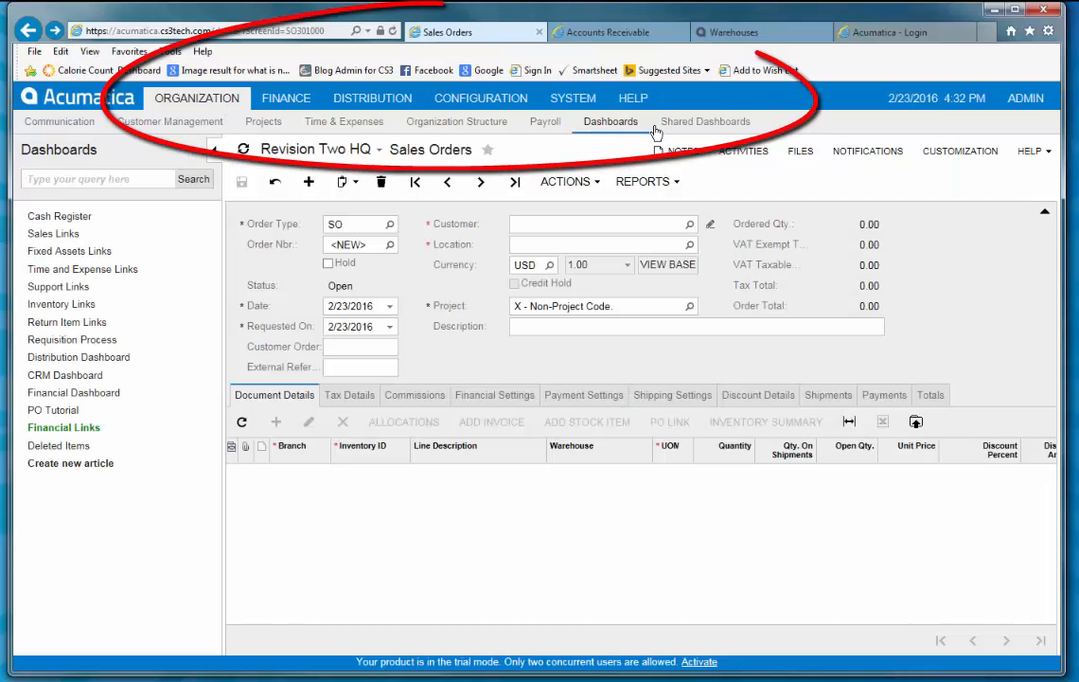
# Load the Controller Dashboard from the shared dashboards list
pyautogui.click(704, 121)
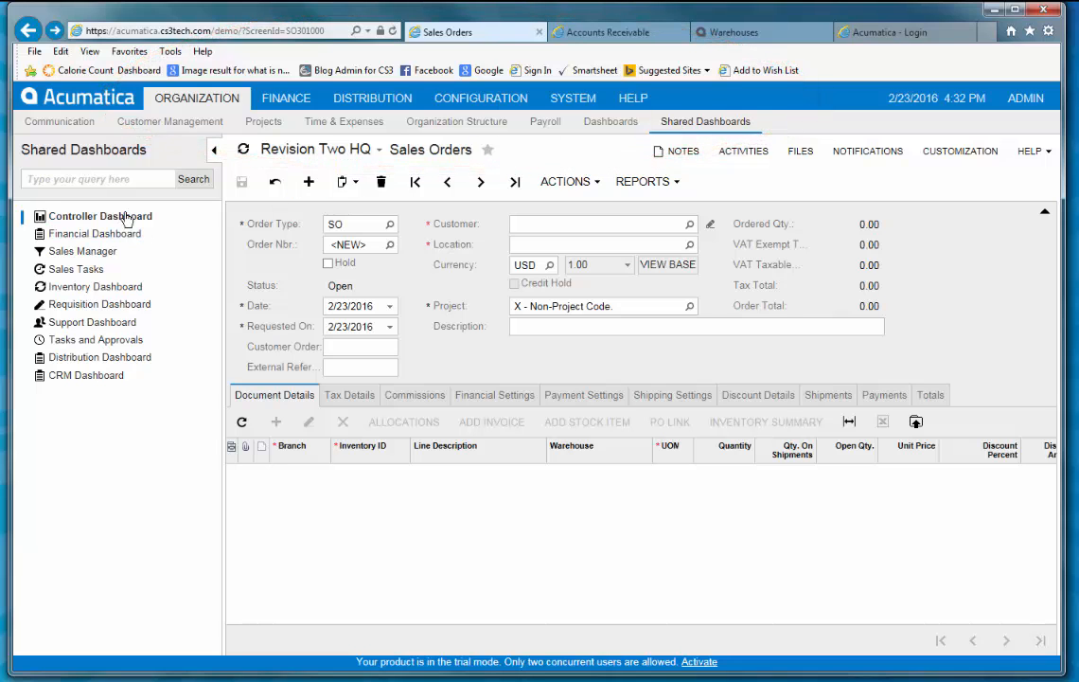
pyautogui.click(99, 216)
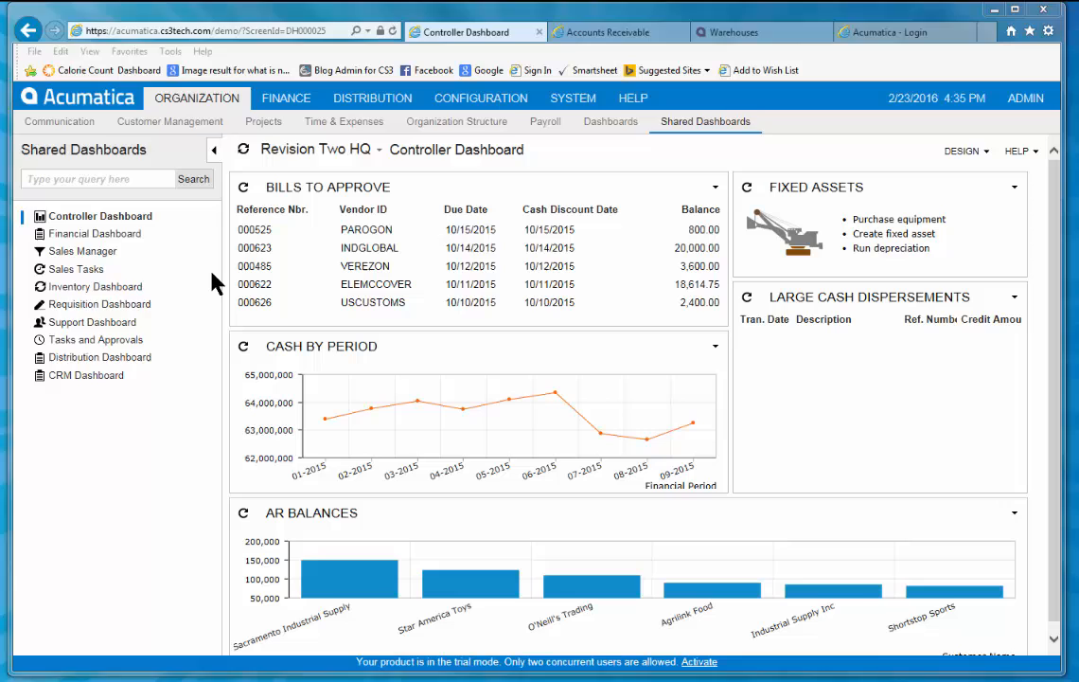
# Load the Accounts Receivable dashboard from the Finance area
pyautogui.click(286, 98)
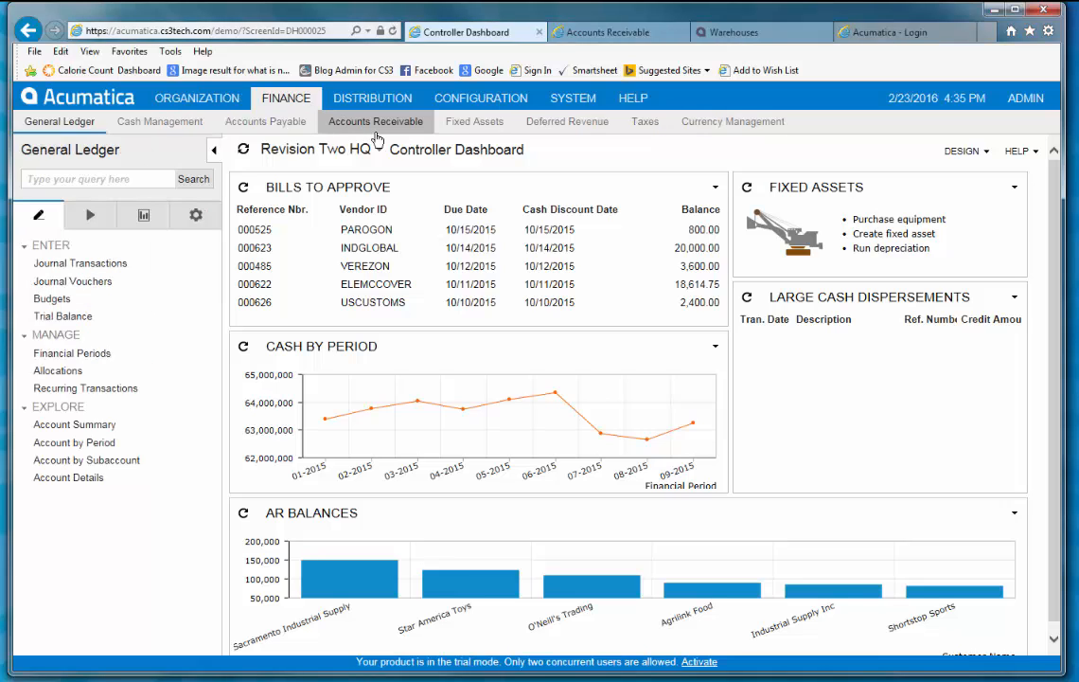
pyautogui.click(375, 121)
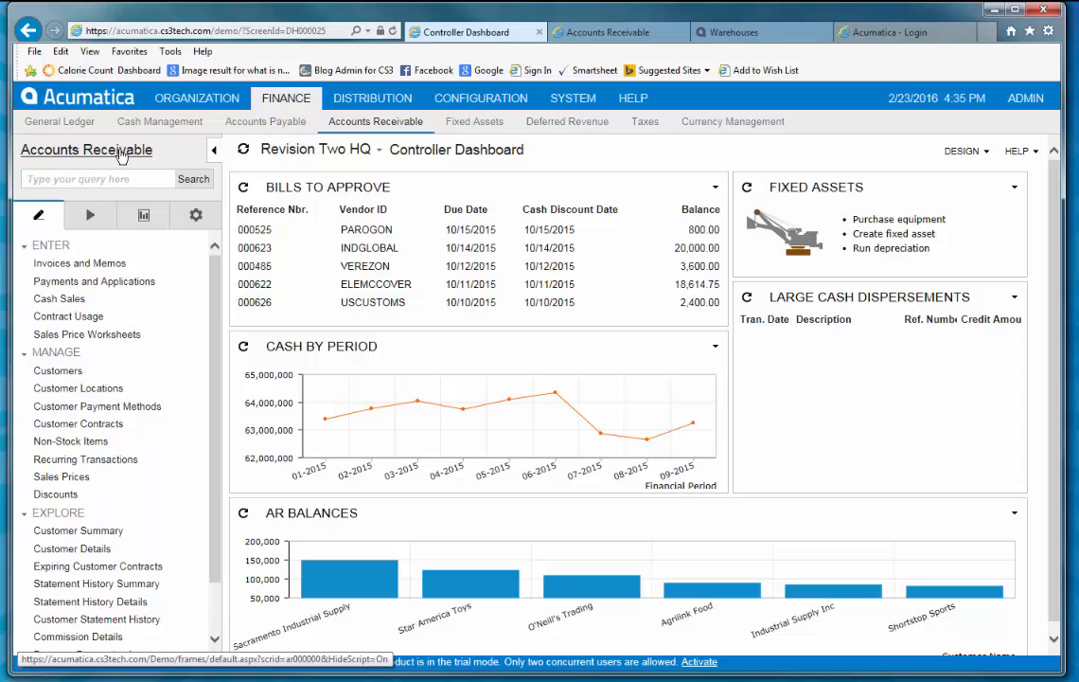
pyautogui.click(375, 121)
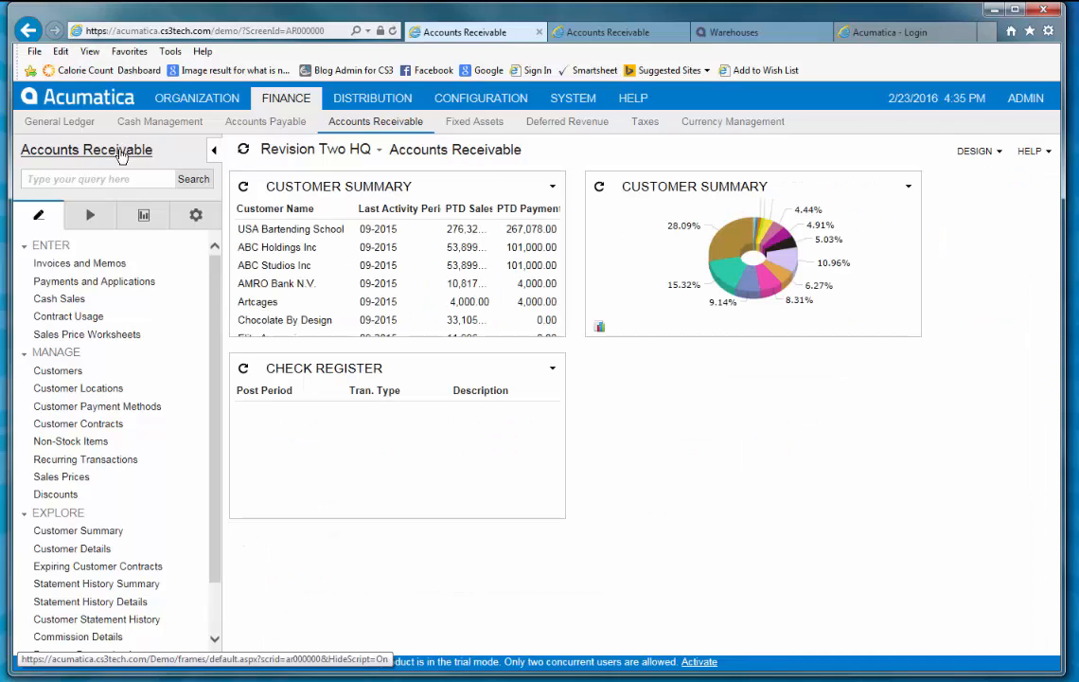